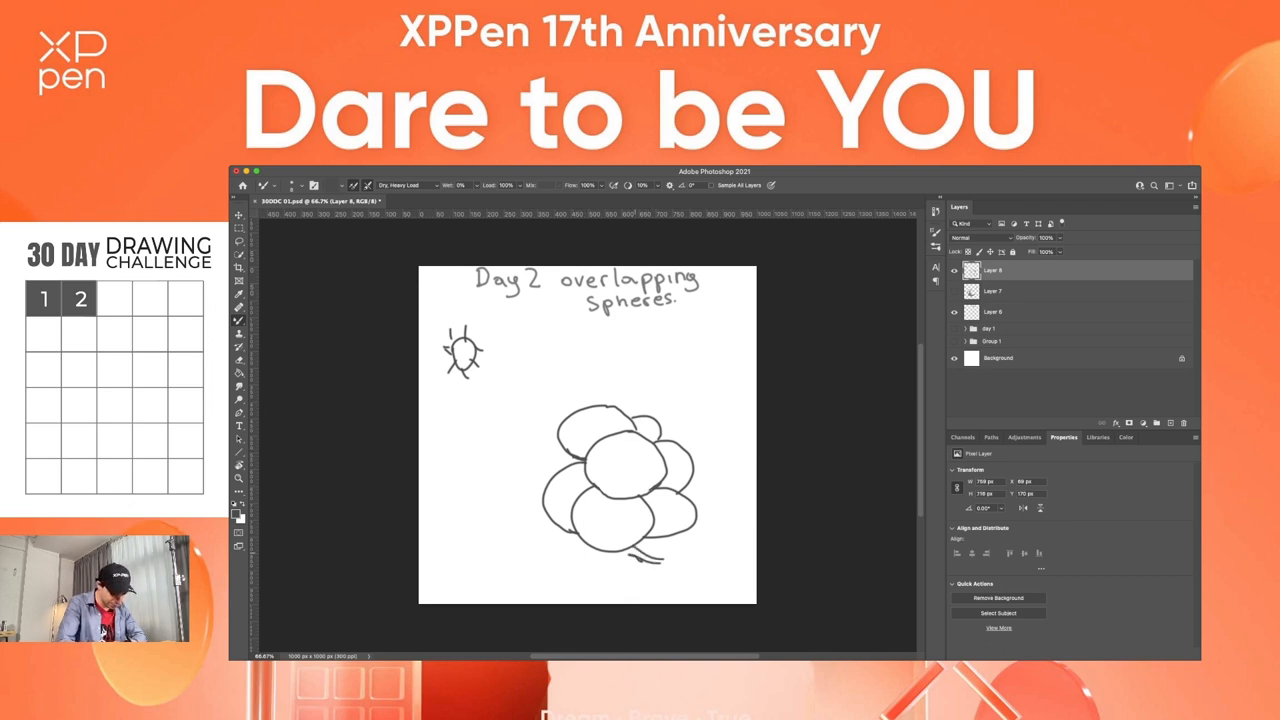
Step: Brush a grey cast shadow onto the paper under the lower right of the sphere cluster
left_click_drag(620, 540, 680, 548)
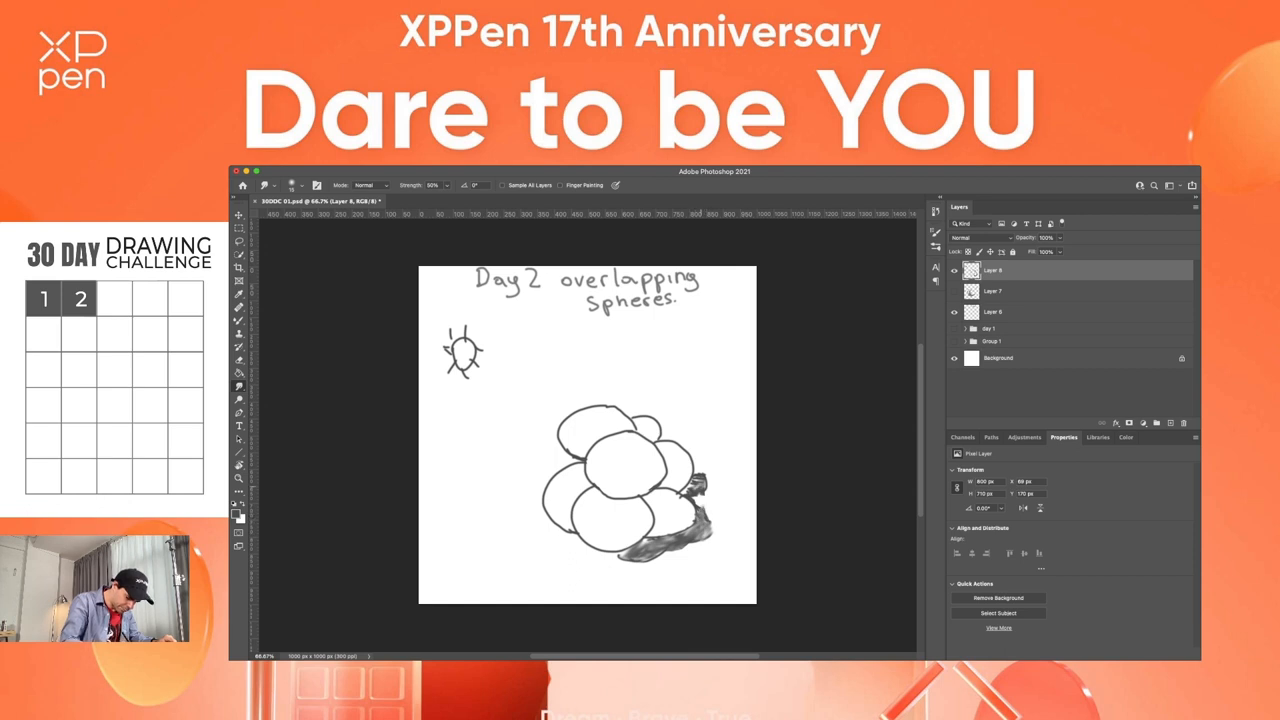
Step: Smudge the grey shadow at 50% strength so its edges blend softly into the paper
left_click_drag(690, 486, 700, 490)
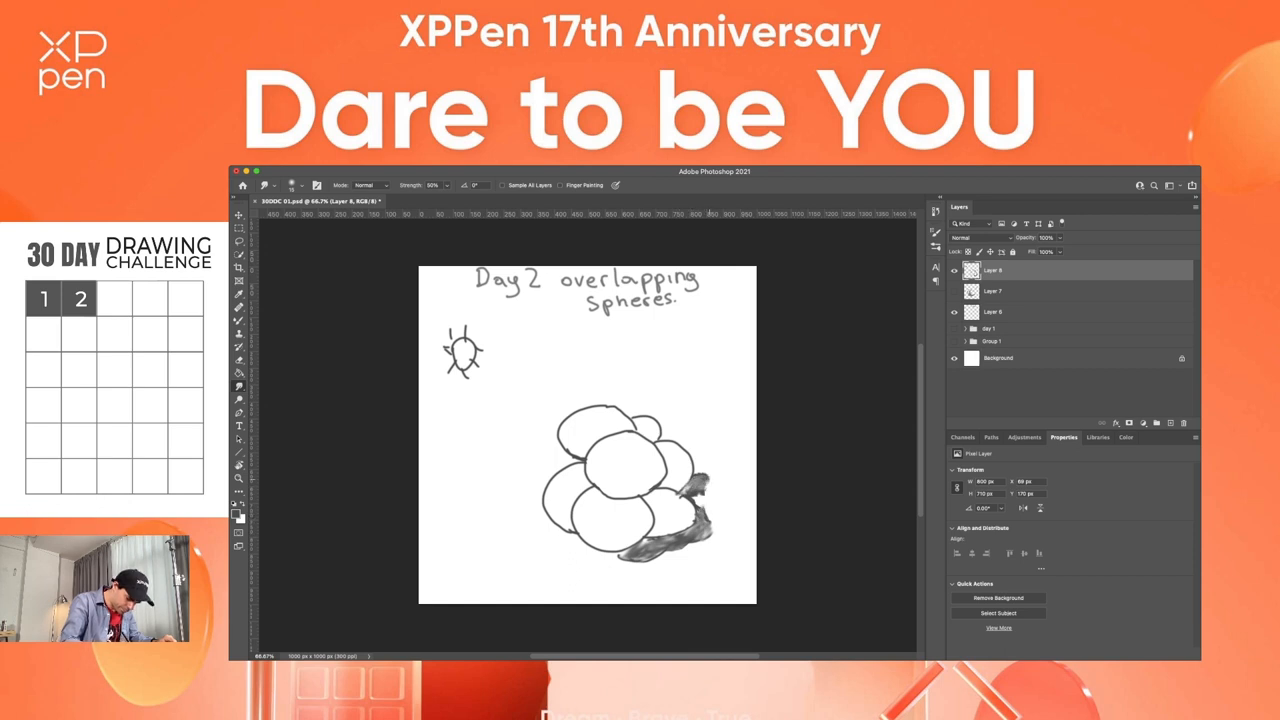